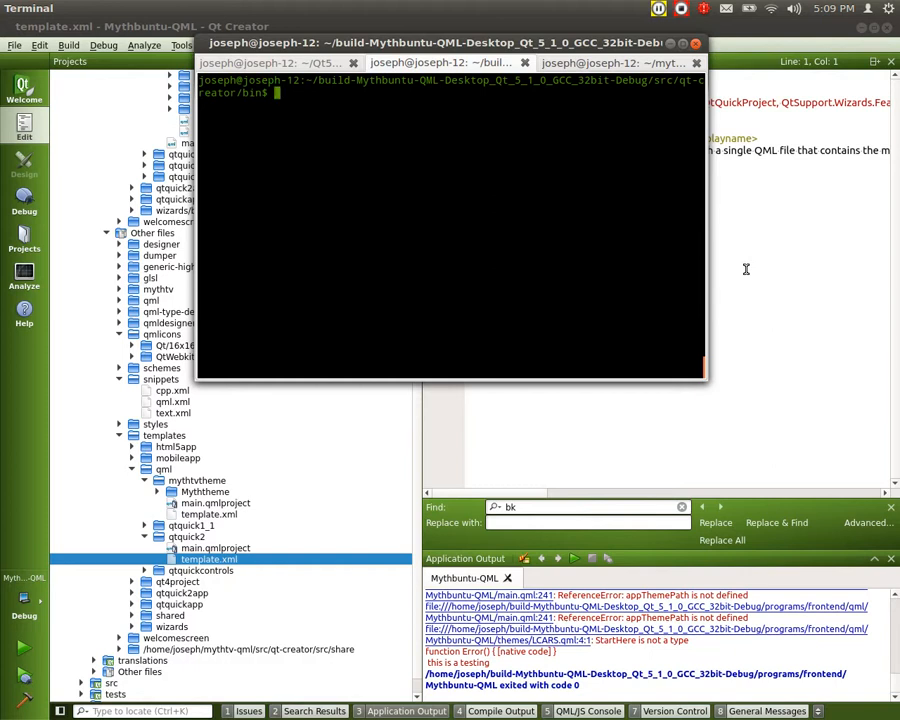
Step: Clear the terminal and launch Qt Creator with ./qtcreator
type("clear")
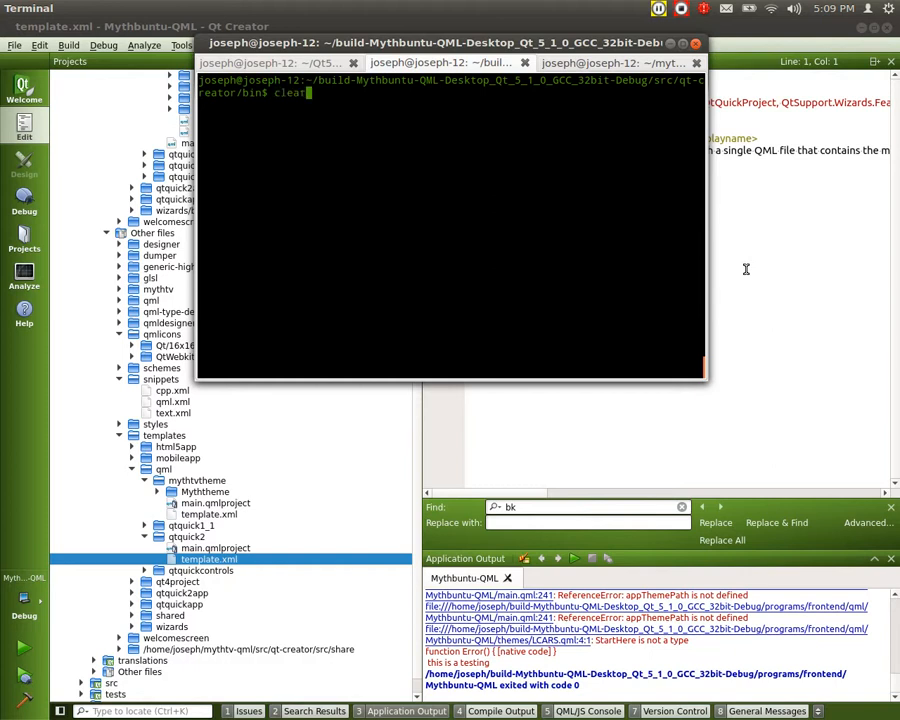
type("./qtcreator")
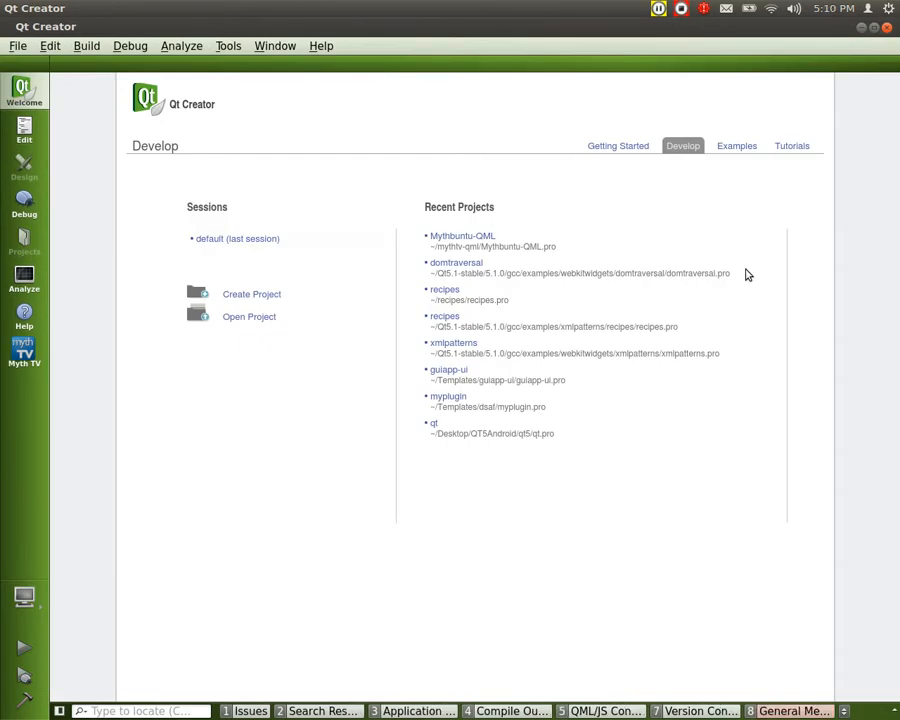
Step: Start a new project from the MythTV Theme QML application template
left_click(17, 46)
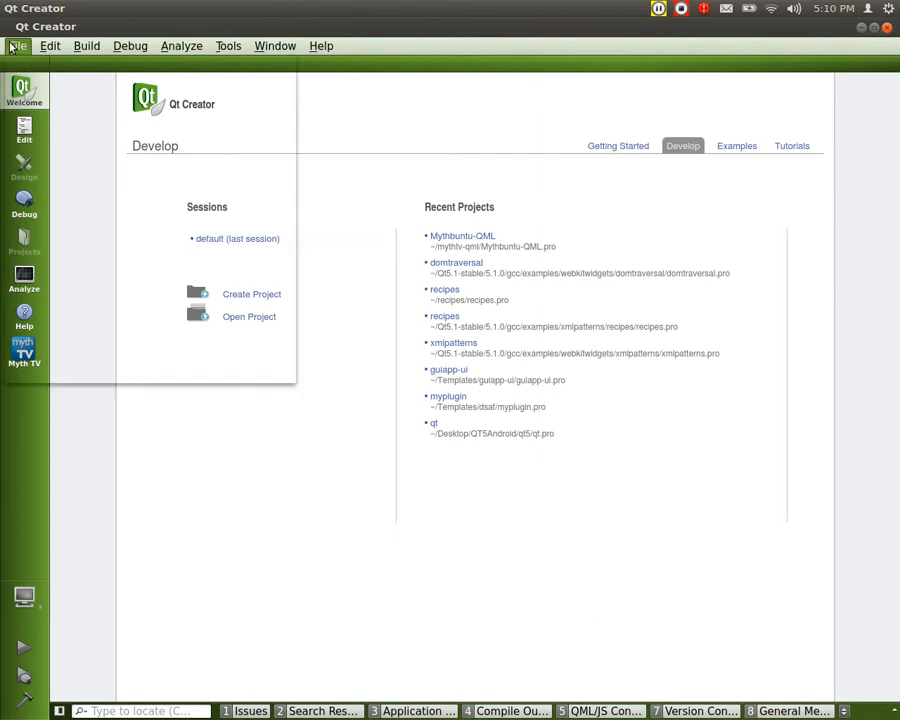
left_click(251, 293)
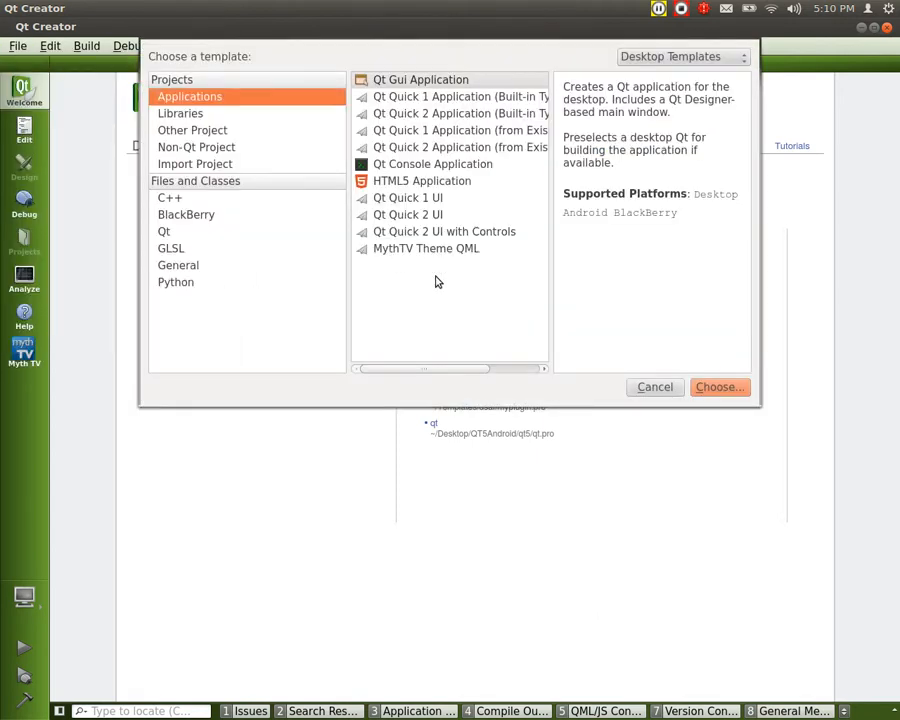
left_click(426, 248)
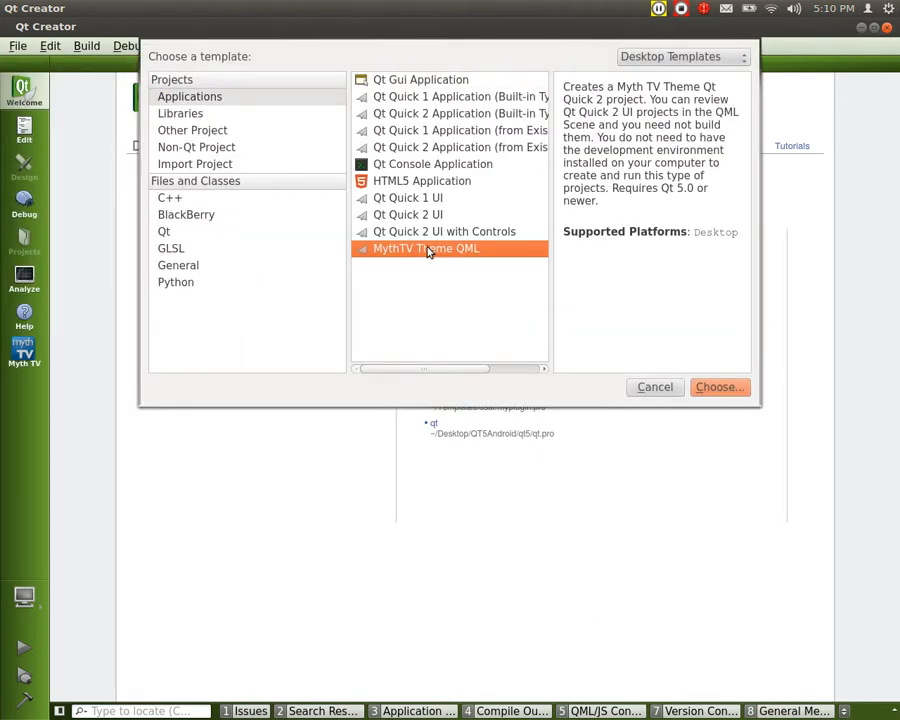
left_click(718, 387)
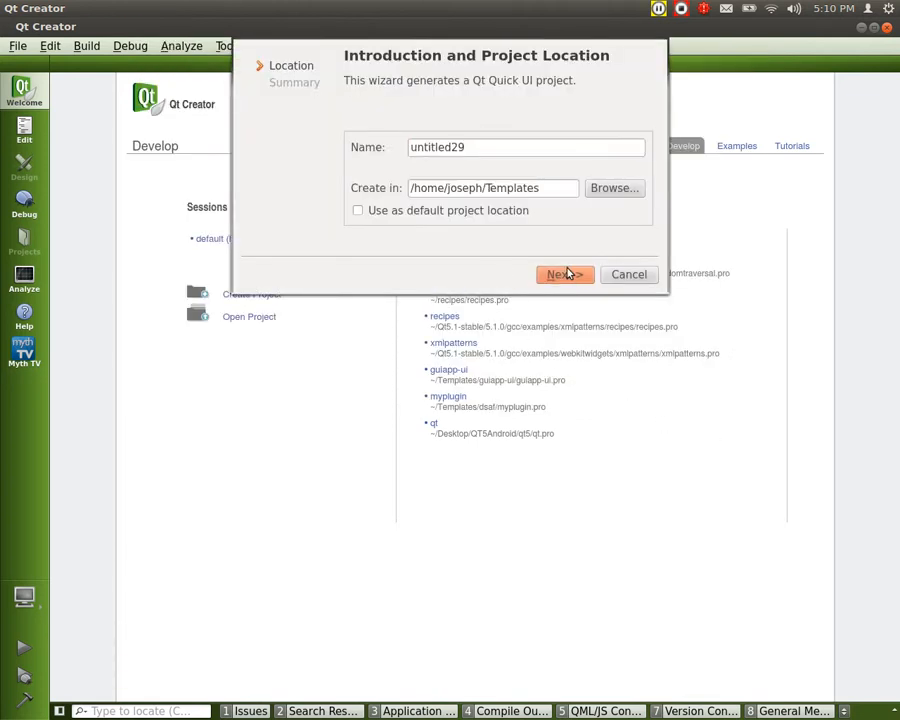
Step: Keep the default name untitled29, review the summary file list, and finish the wizard
left_click(565, 274)
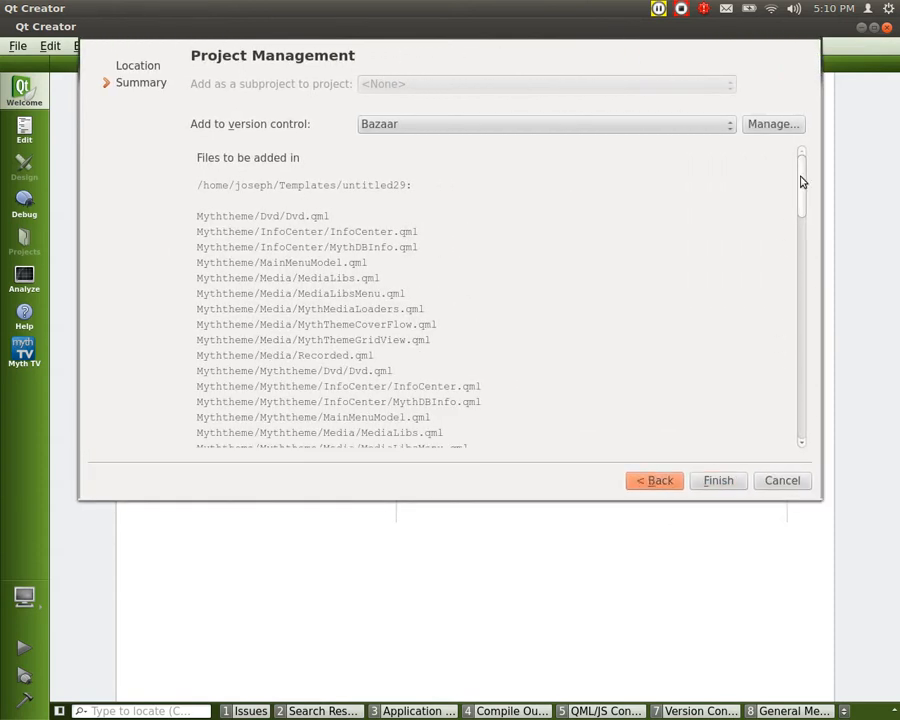
scroll("down", 3)
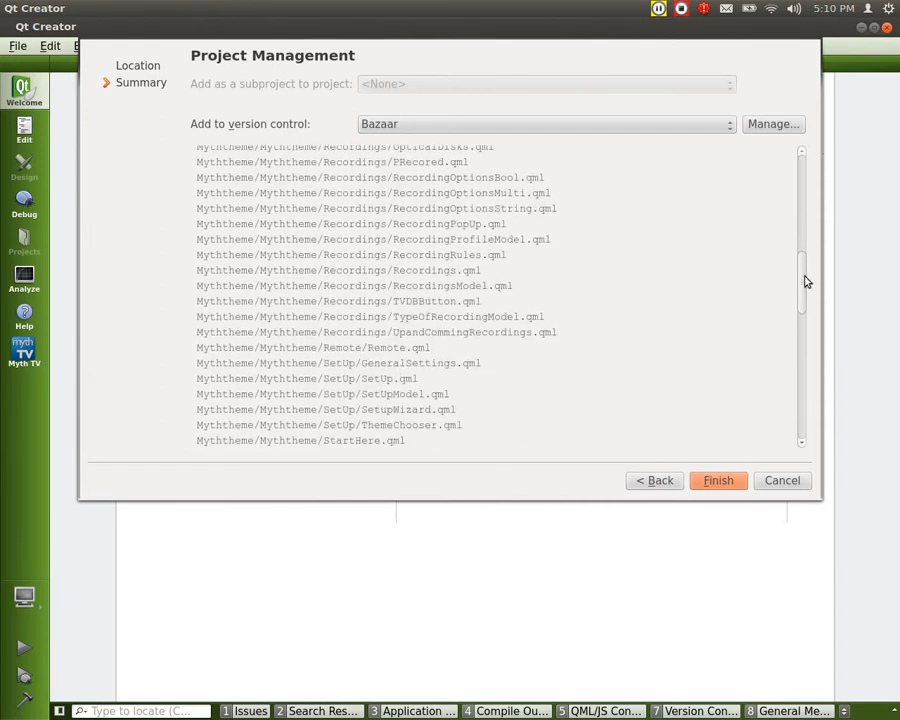
scroll("down", 3)
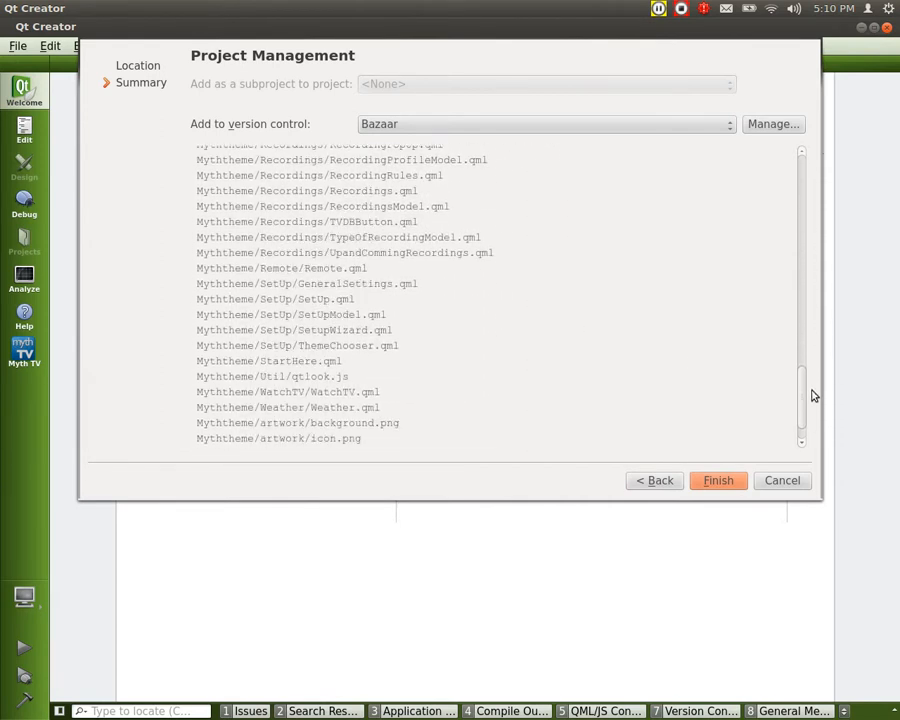
scroll("down", 3)
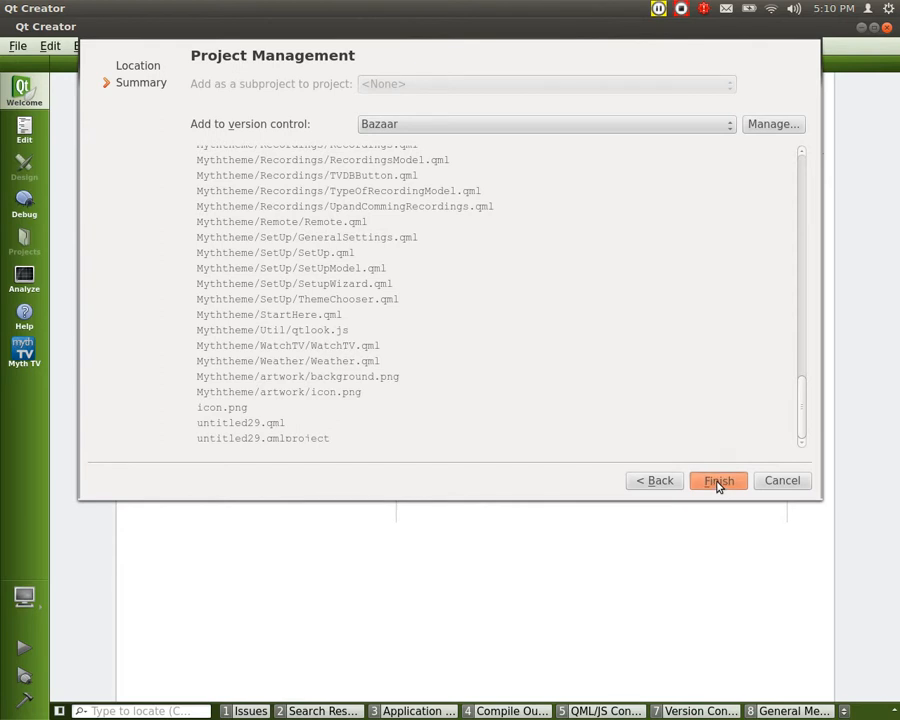
left_click(718, 480)
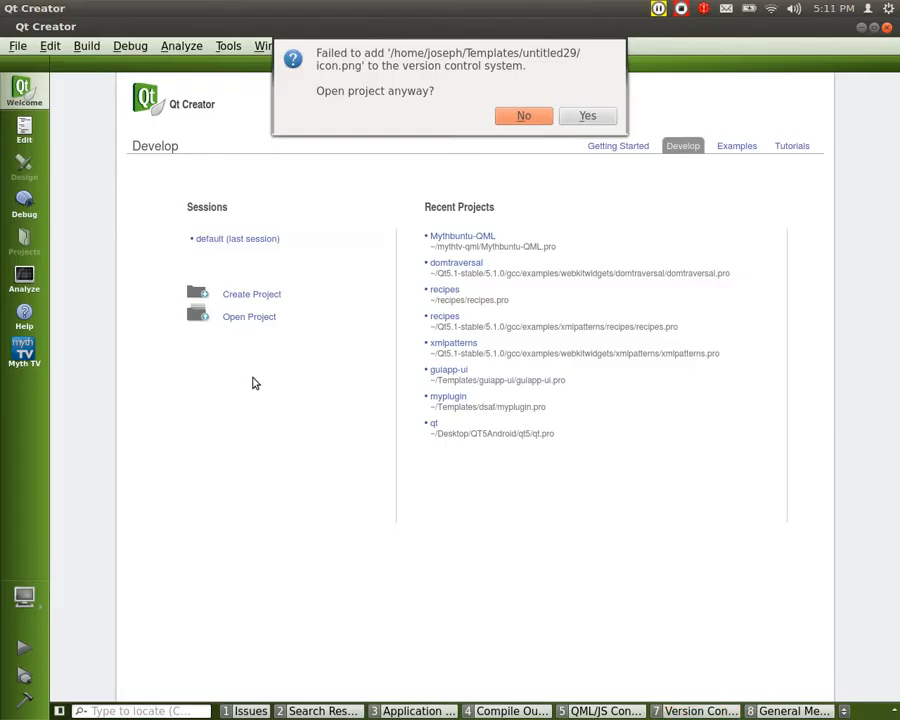
mouse_move(524, 115)
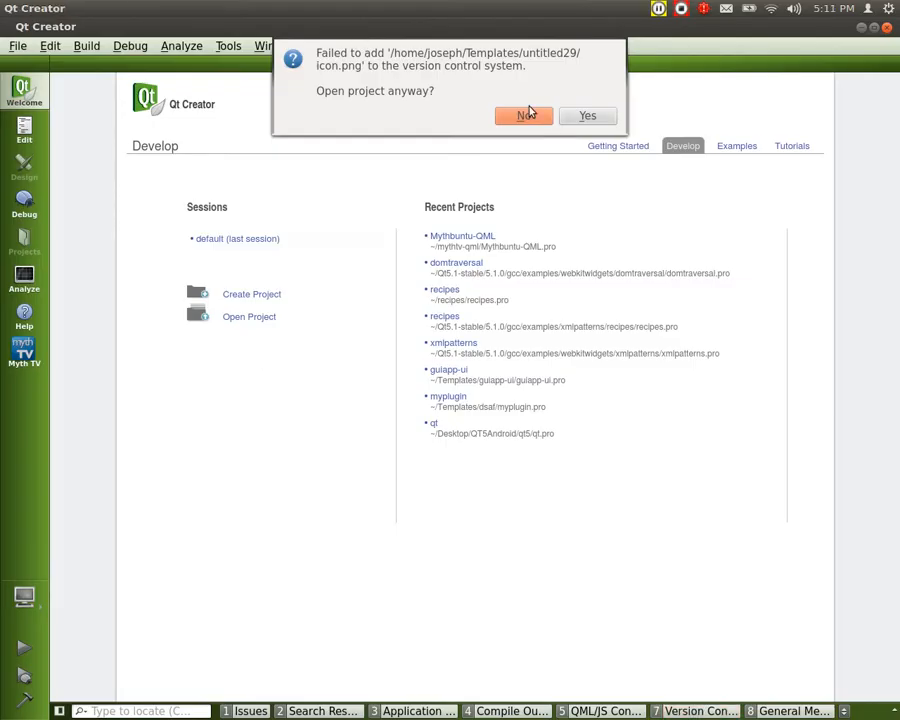
mouse_move(586, 115)
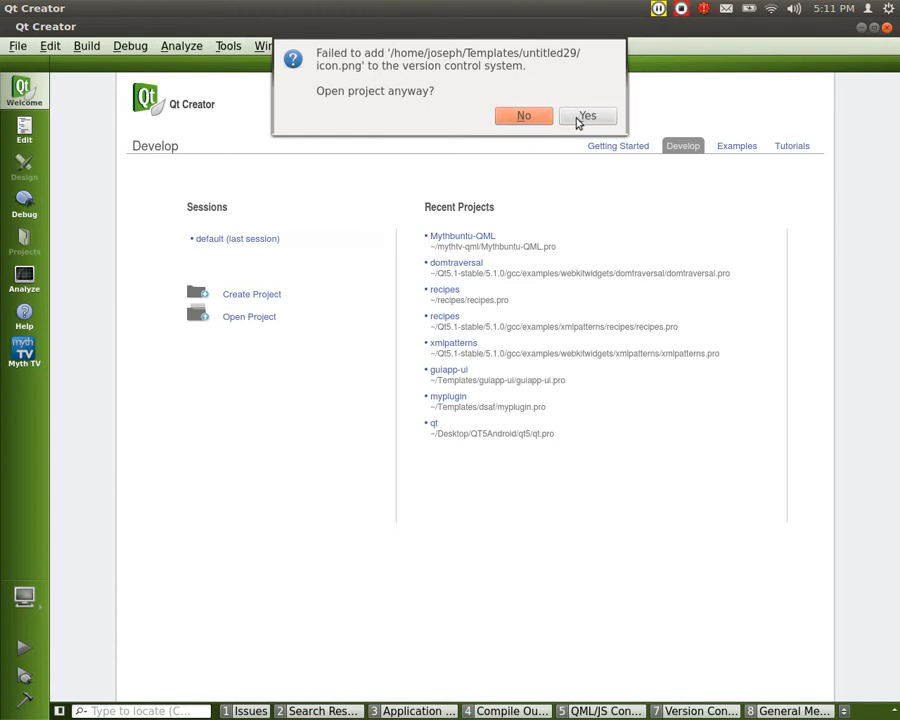
mouse_move(572, 121)
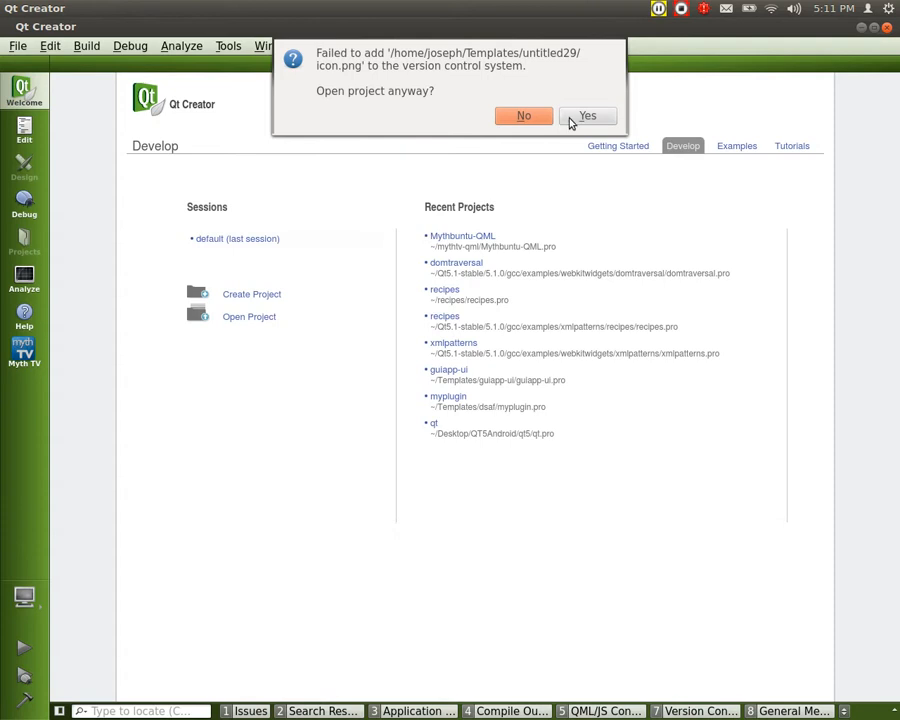
Step: Open the project anyway despite the icon.png version control failure
left_click(587, 115)
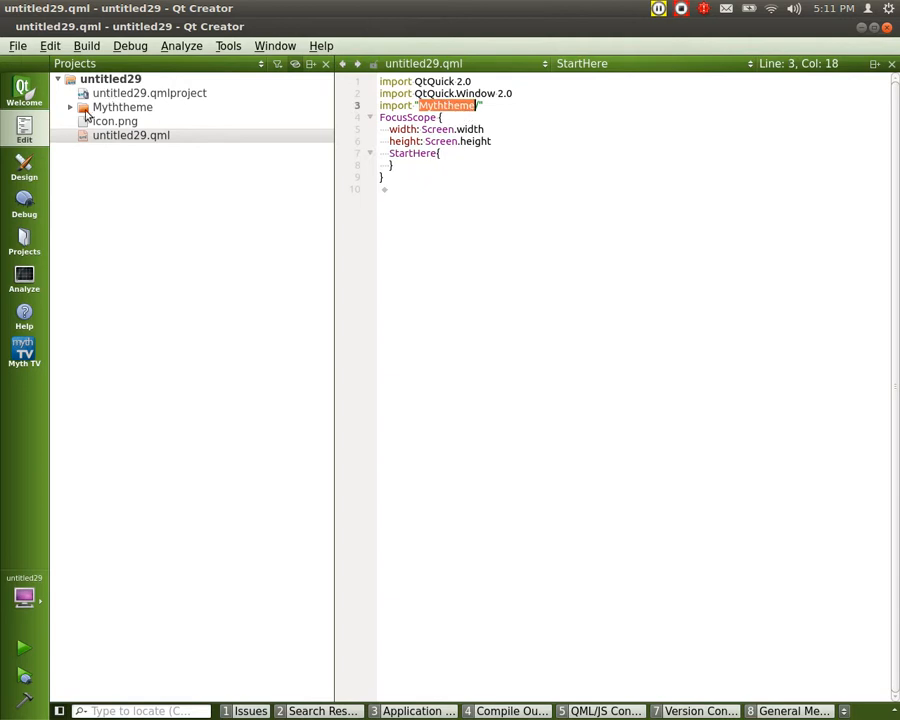
Step: Expand the Myththeme folder and open StartHere.qml, scrolling through its code
left_click(70, 107)
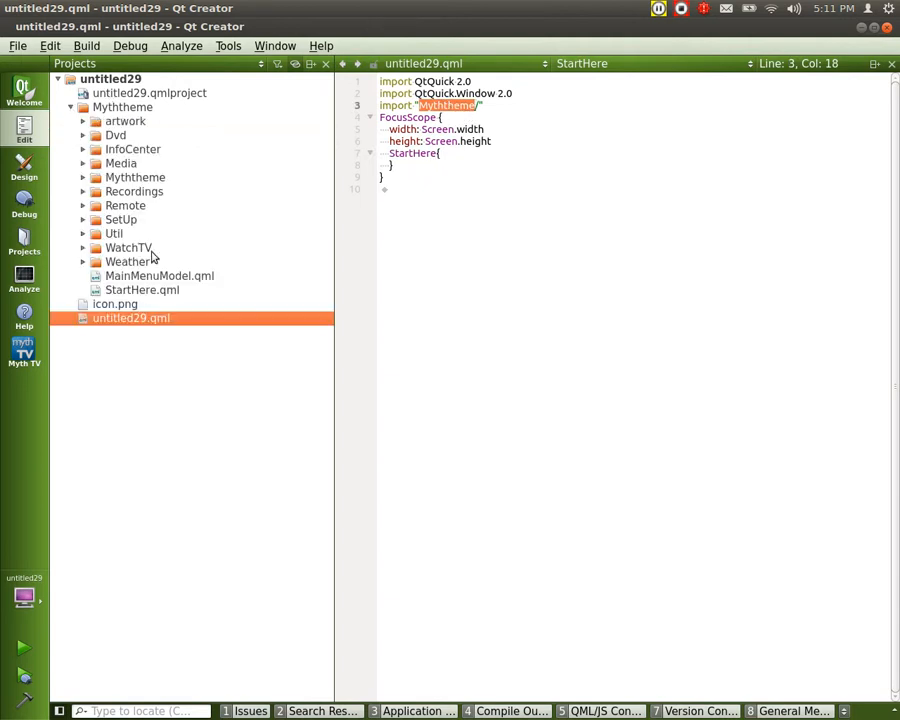
double_click(142, 289)
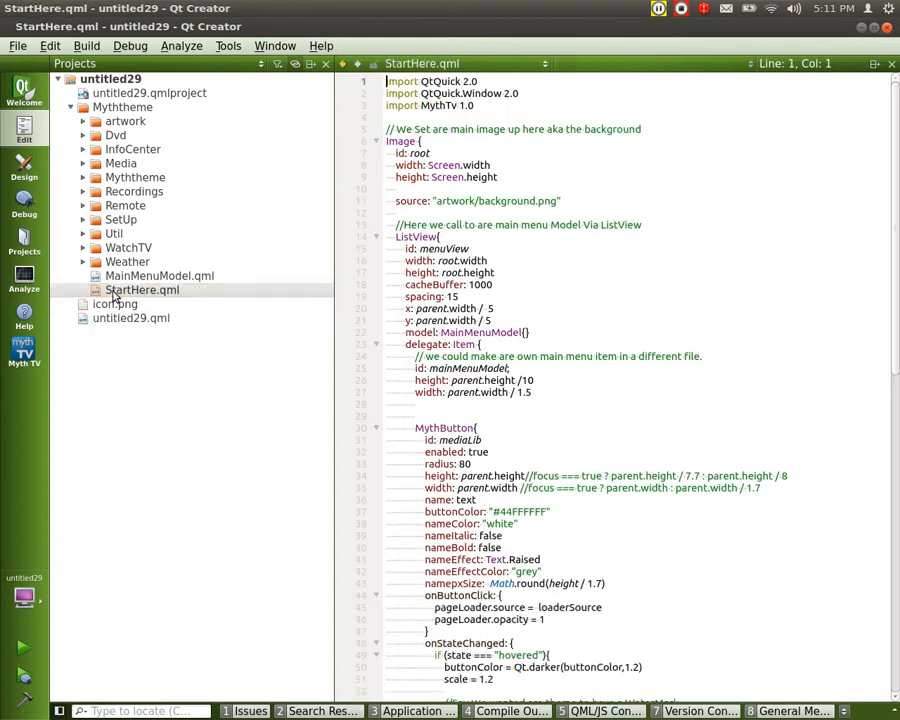
scroll("down", 3)
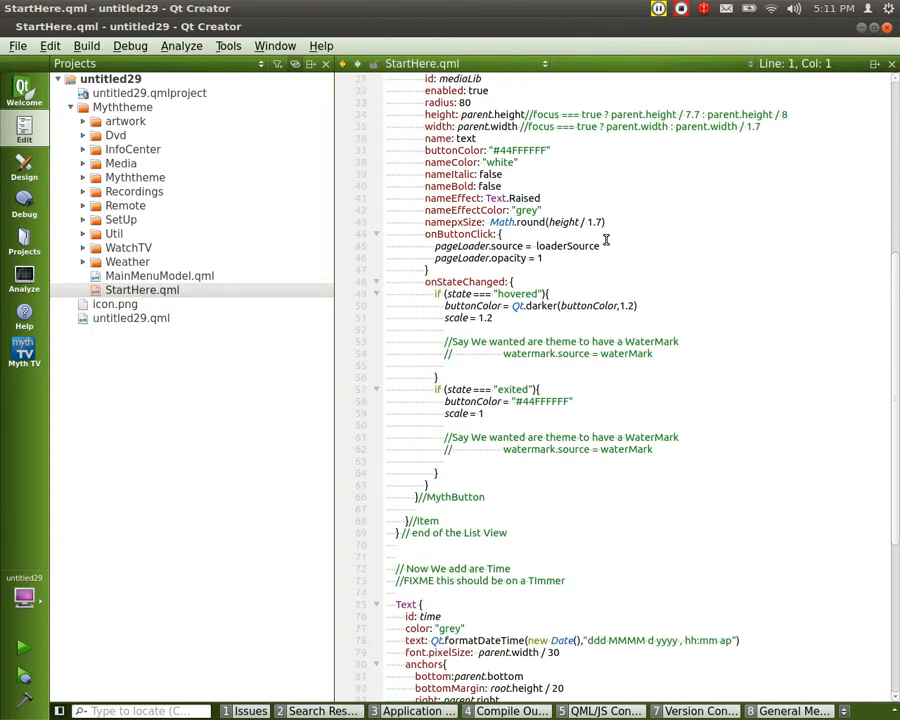
scroll("up", 3)
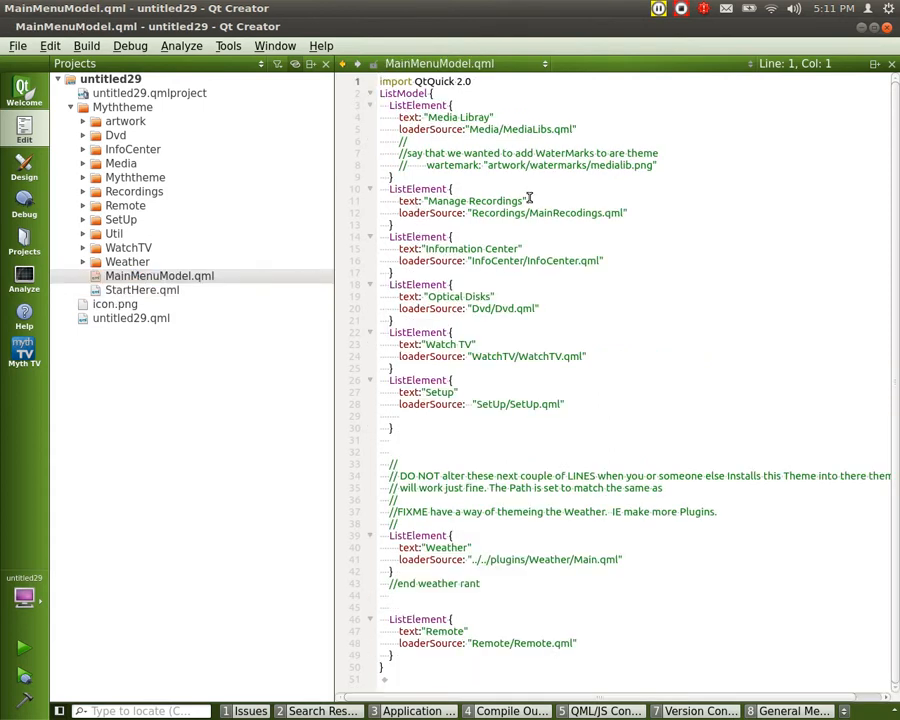
mouse_move(378, 103)
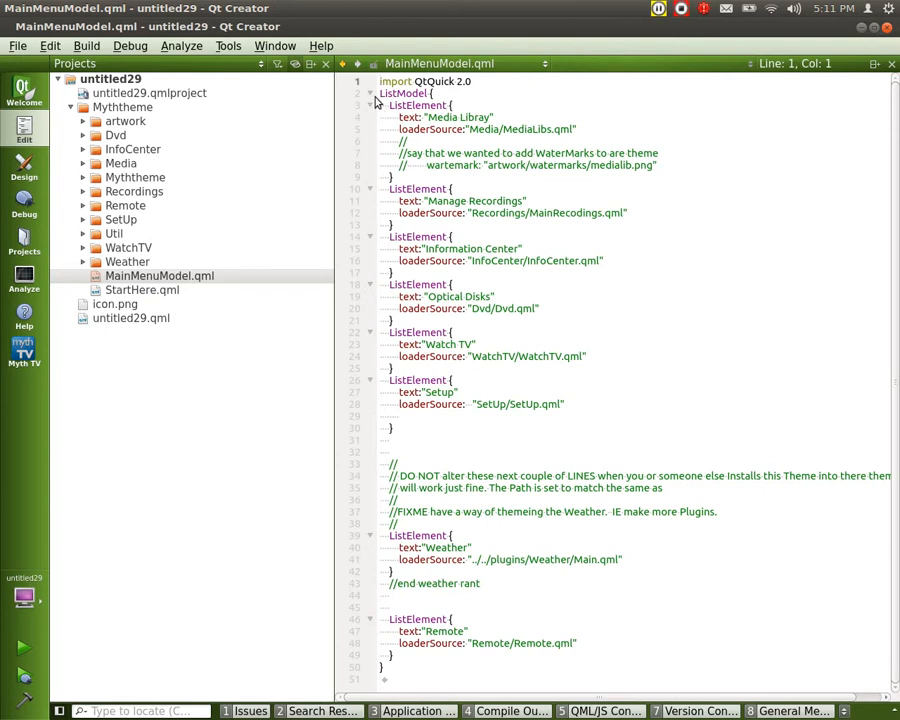
Step: Open MainMenuModel.qml to review its ListElement menu entries
double_click(420, 105)
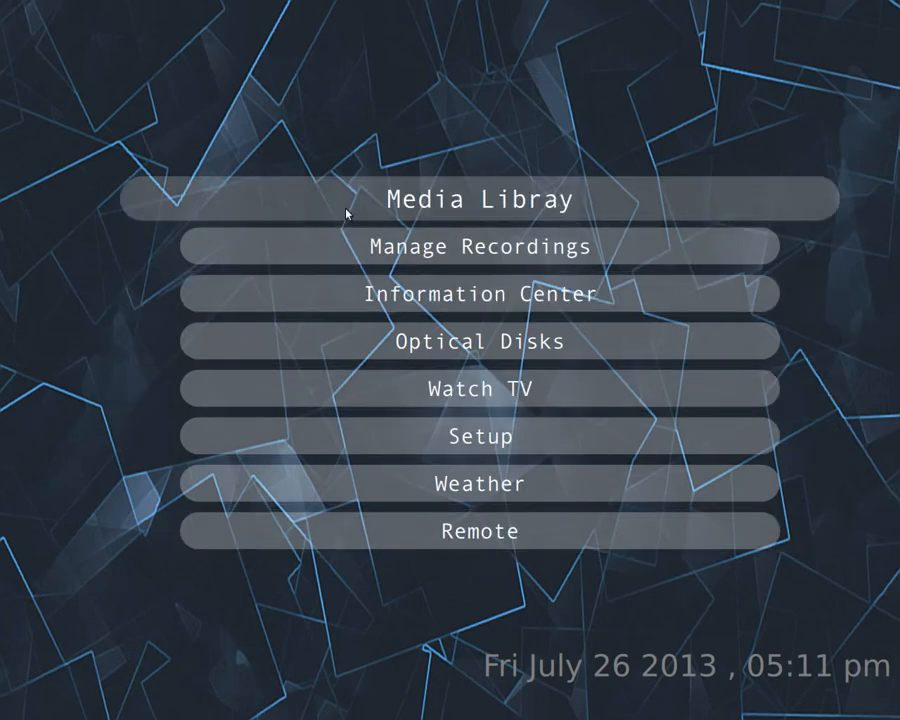
Step: Interact with the running theme's main menu, highlighting the Setup entry
left_click(478, 200)
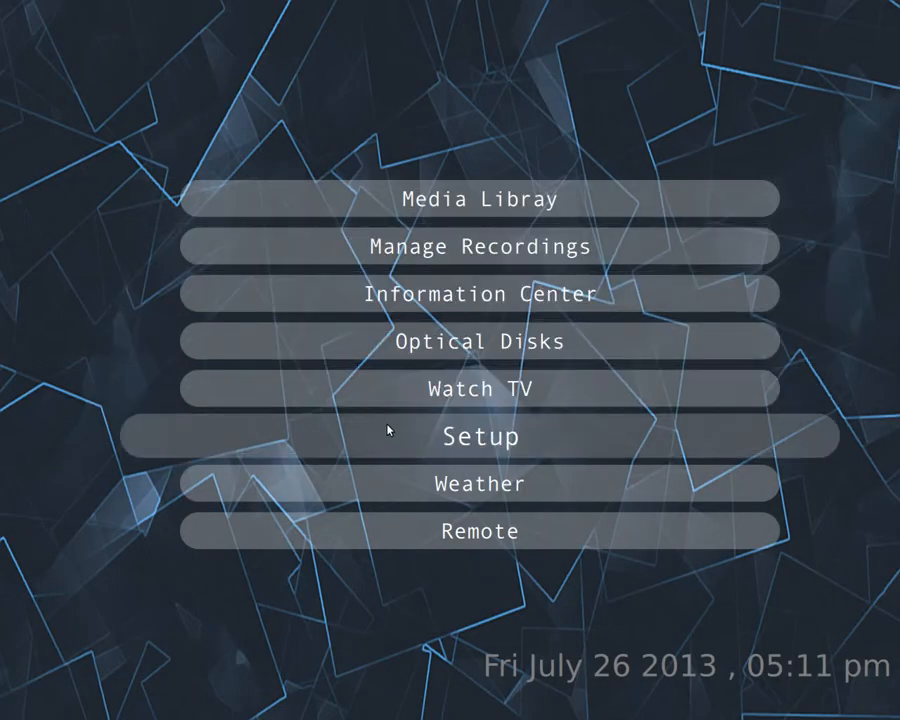
mouse_move(435, 490)
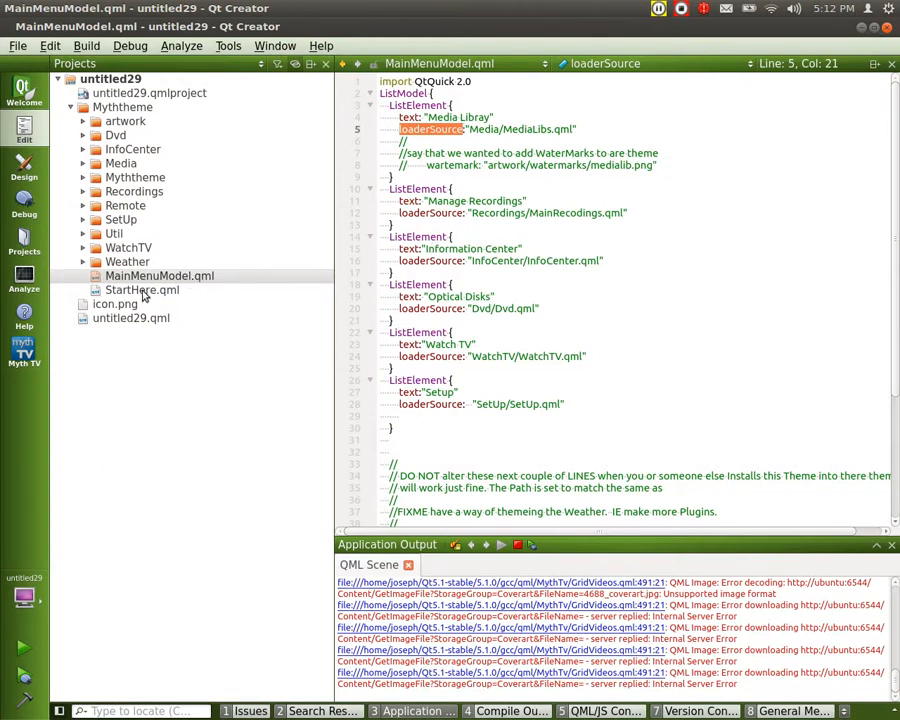
Step: Open StartHere.qml and switch to the visual Design mode
double_click(141, 289)
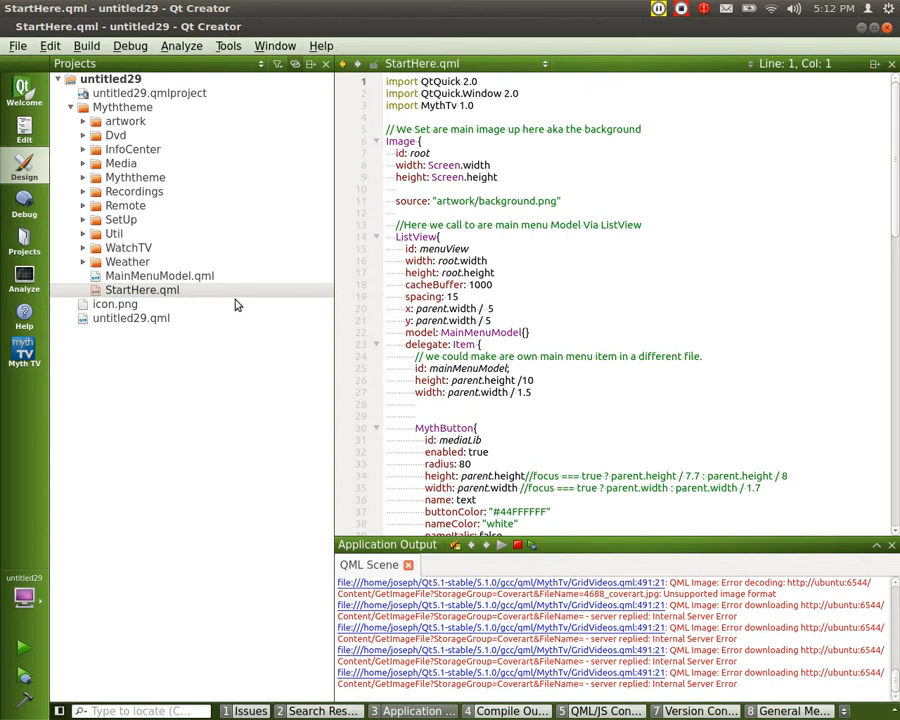
left_click(24, 170)
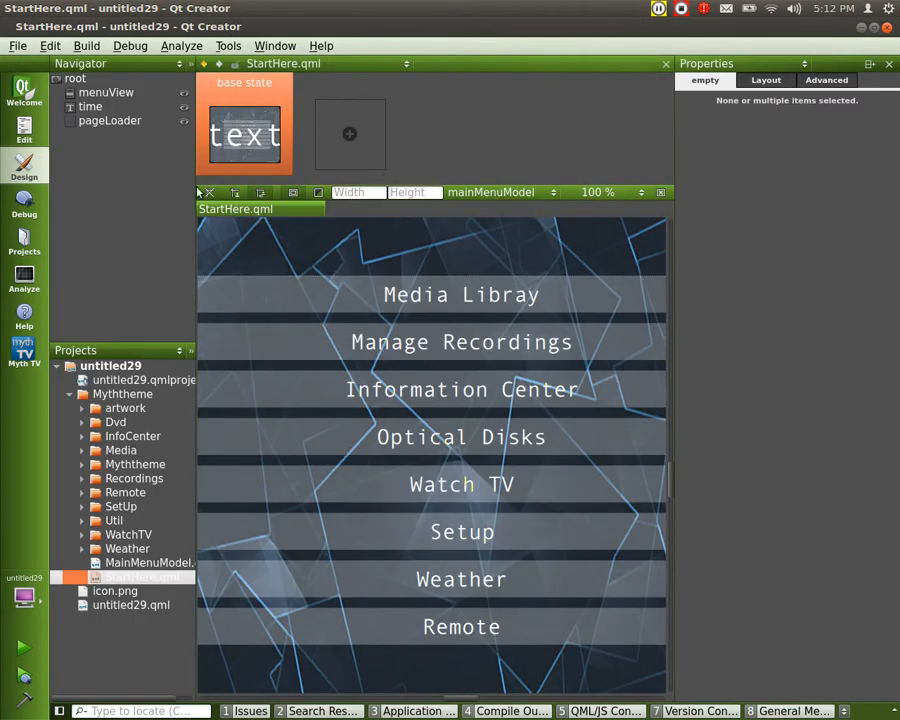
mouse_move(46, 186)
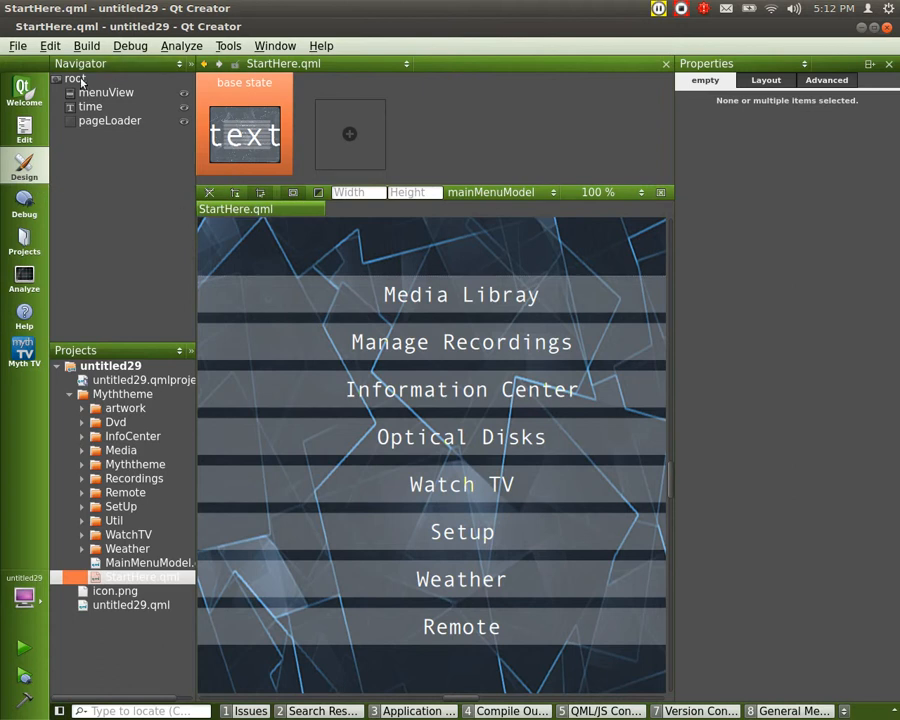
Step: Select the root item and set the canvas zoom to 50% to show the whole scene
left_click(76, 79)
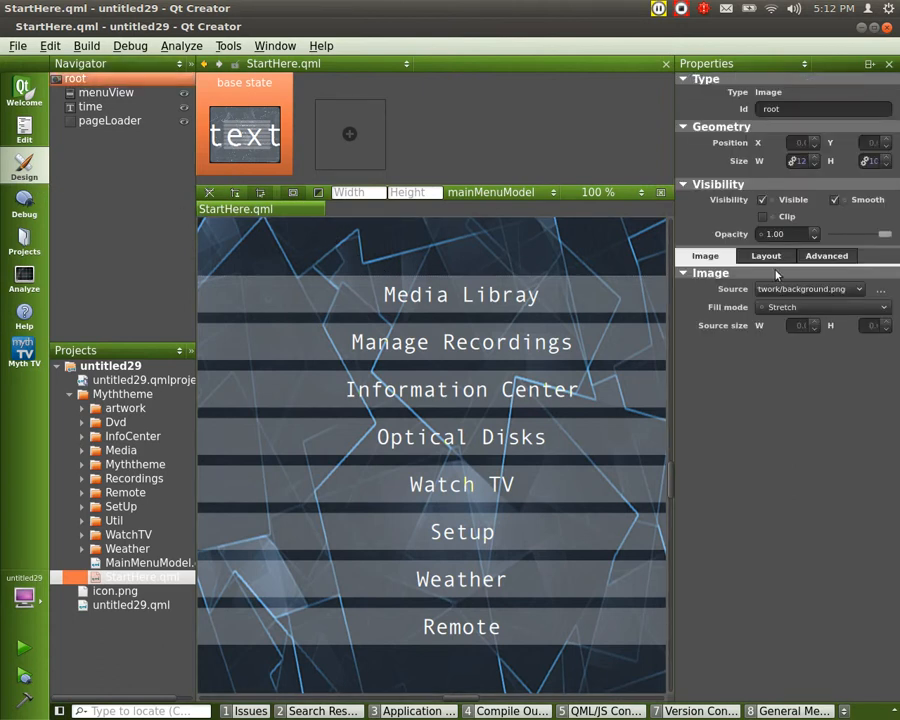
mouse_move(296, 235)
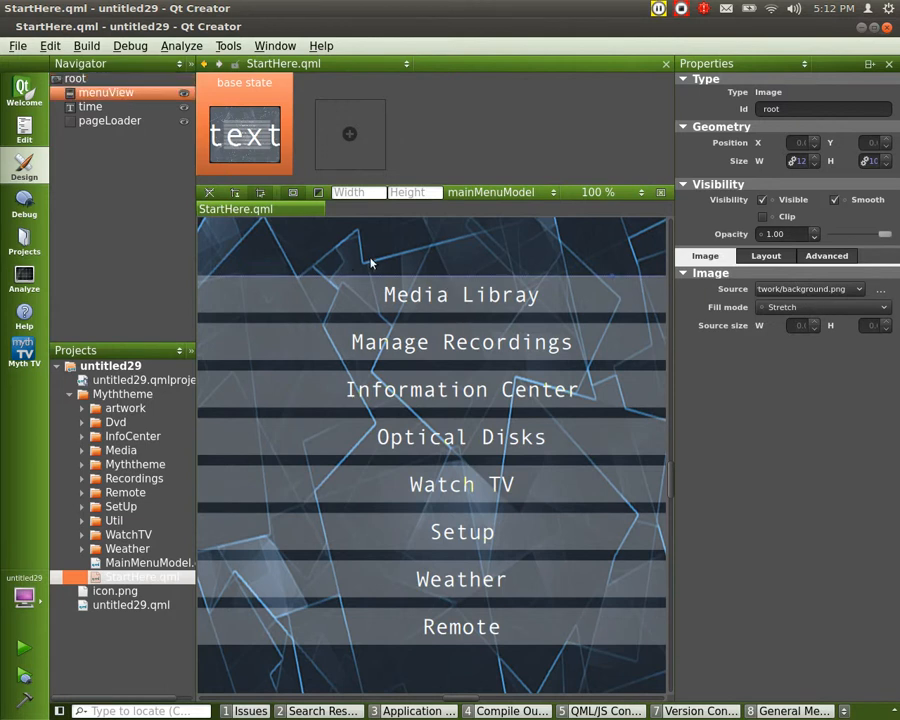
mouse_move(463, 342)
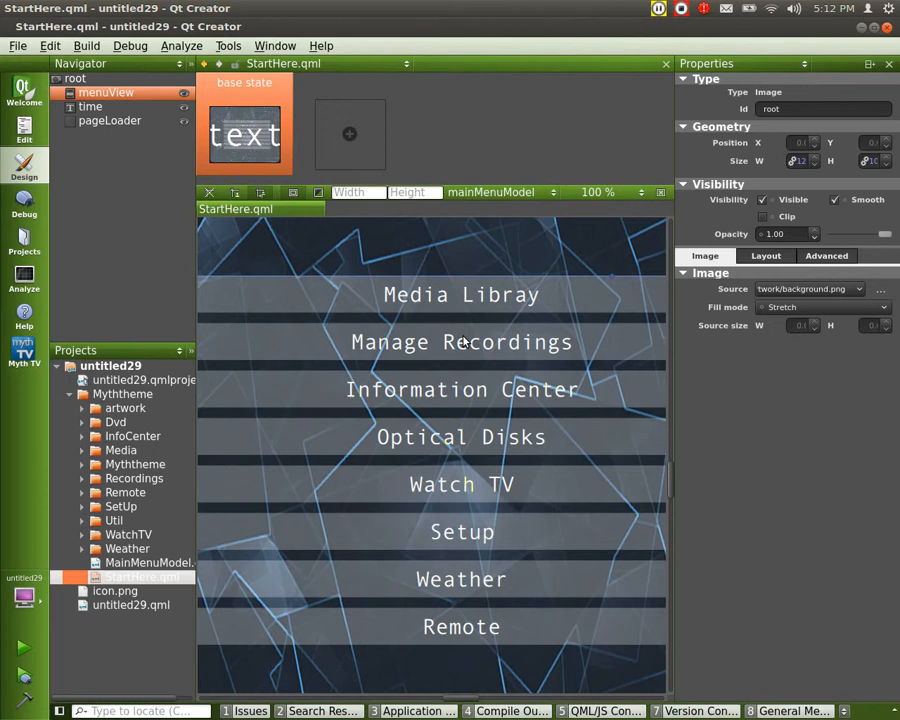
left_click(620, 192)
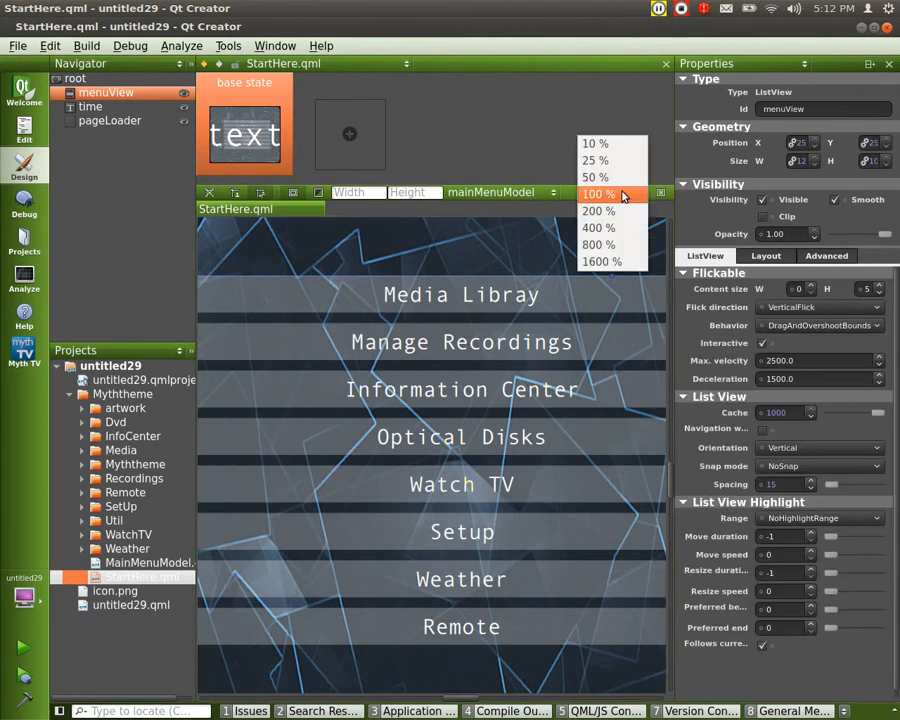
left_click(596, 177)
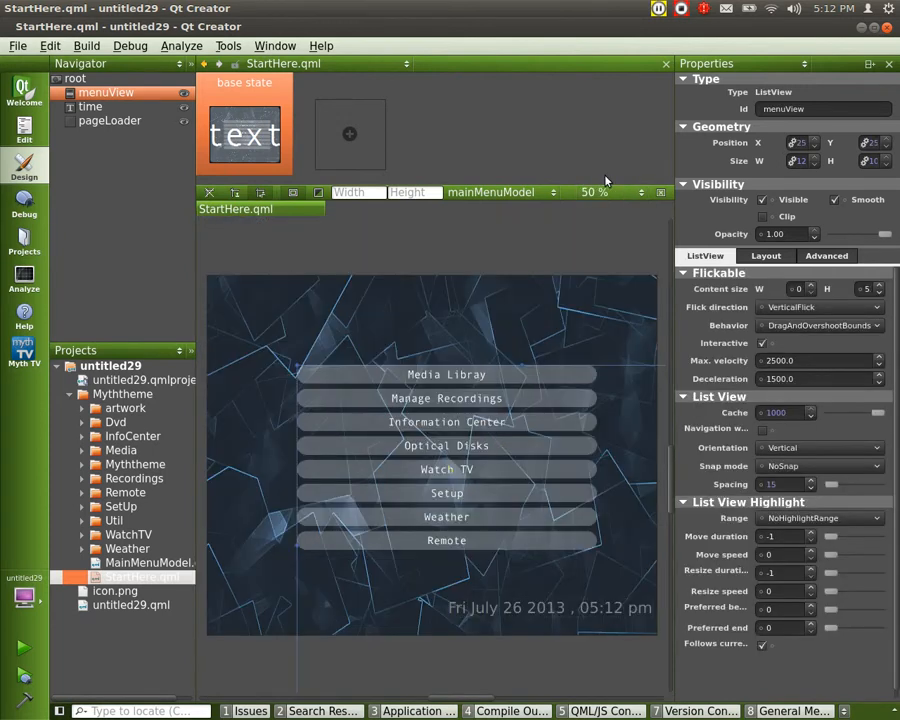
mouse_move(434, 437)
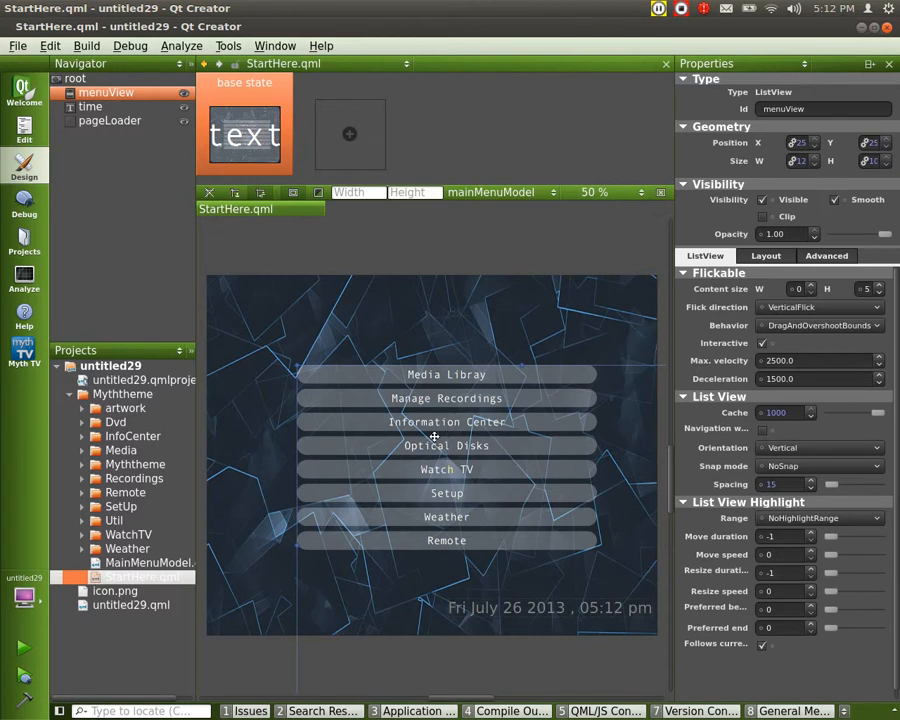
mouse_move(90, 510)
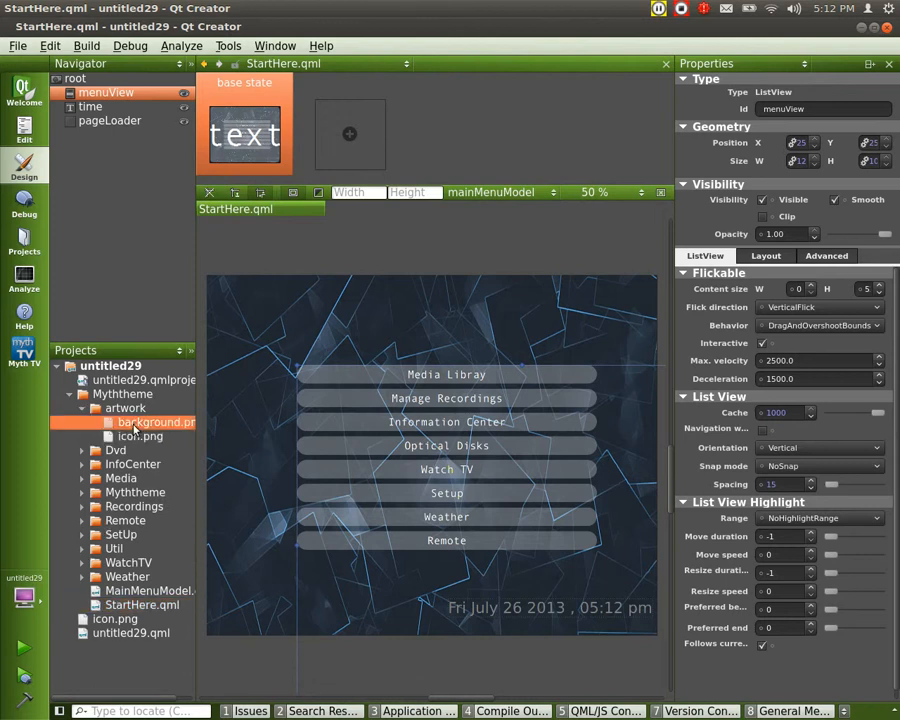
Step: Preview background.png and icon.png from artwork, then collapse the artwork folder
double_click(157, 421)
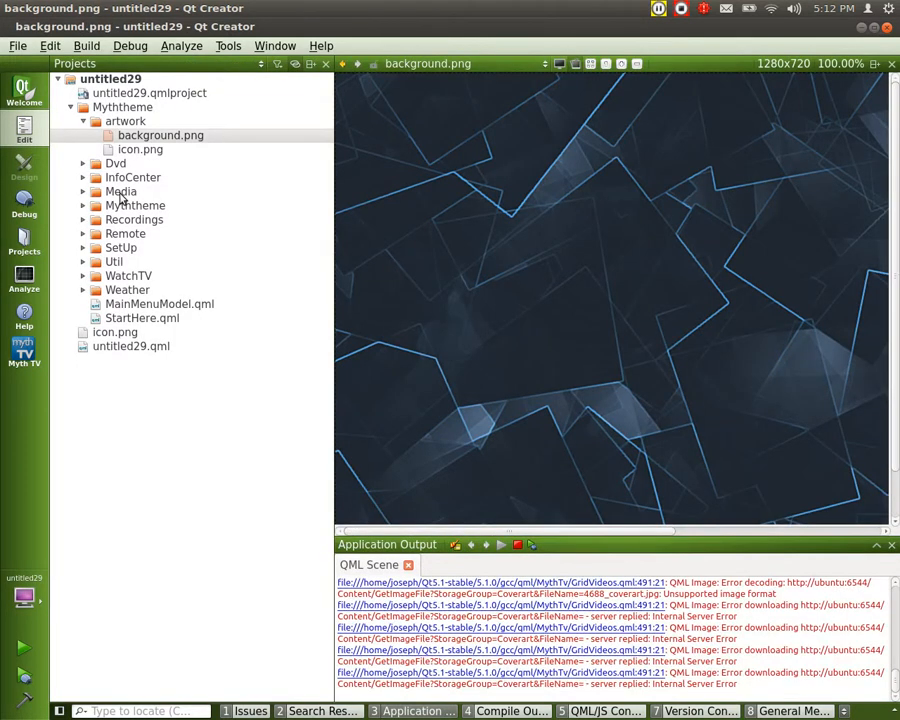
left_click(140, 149)
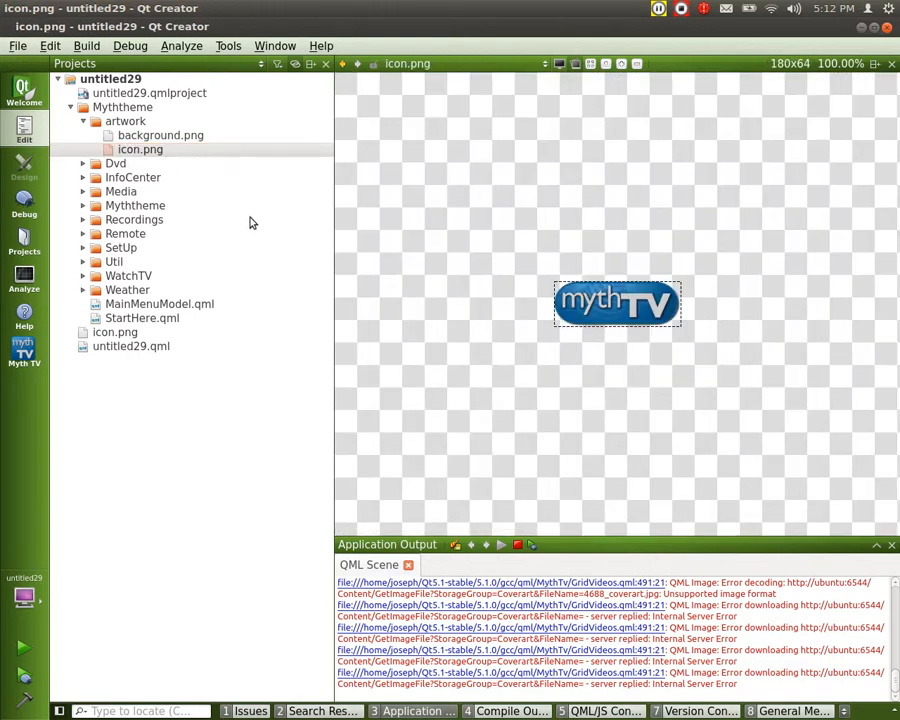
mouse_move(117, 149)
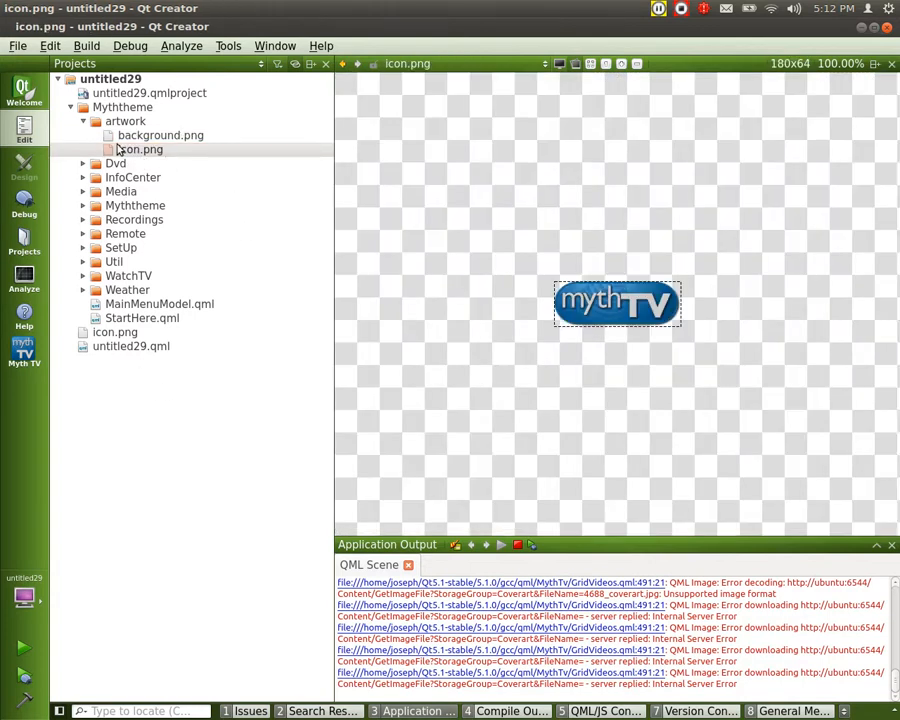
left_click(84, 121)
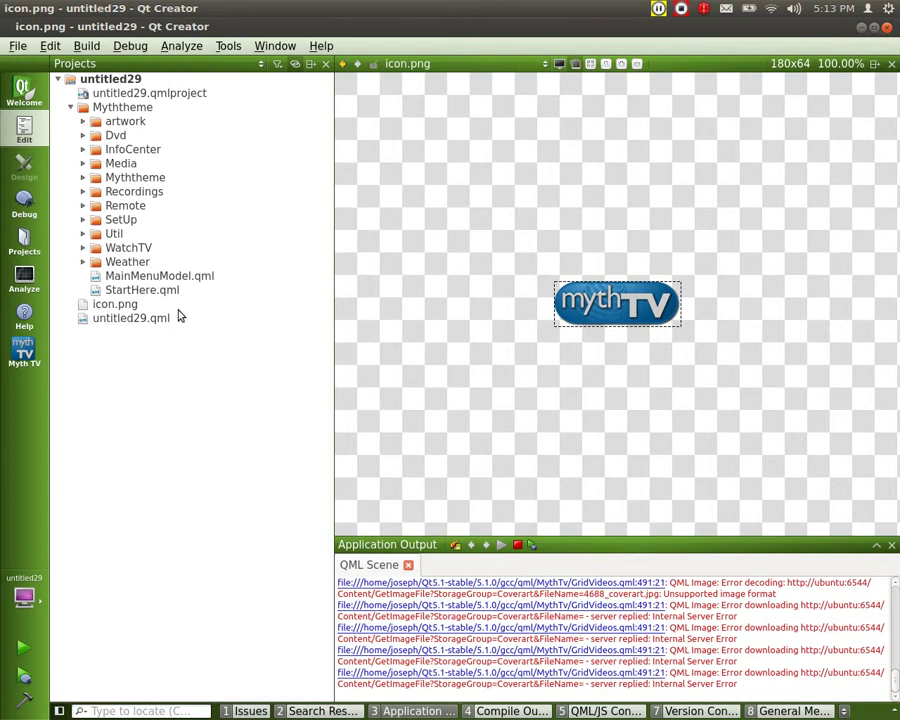
mouse_move(127, 290)
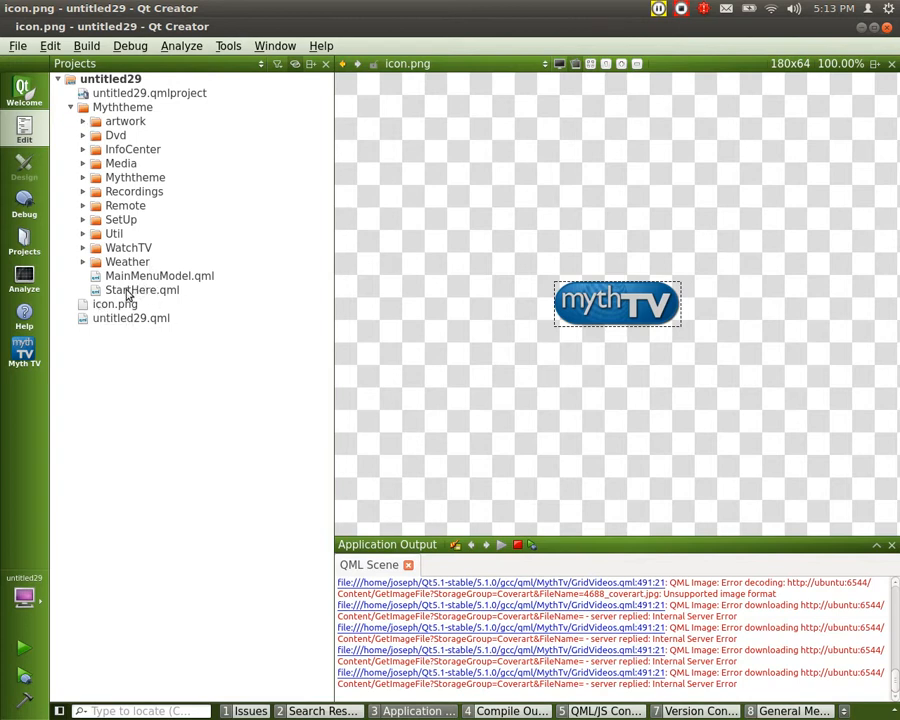
Step: Open StartHere.qml in the editor and scroll down to the time Text and pageLoader Loader
double_click(141, 289)
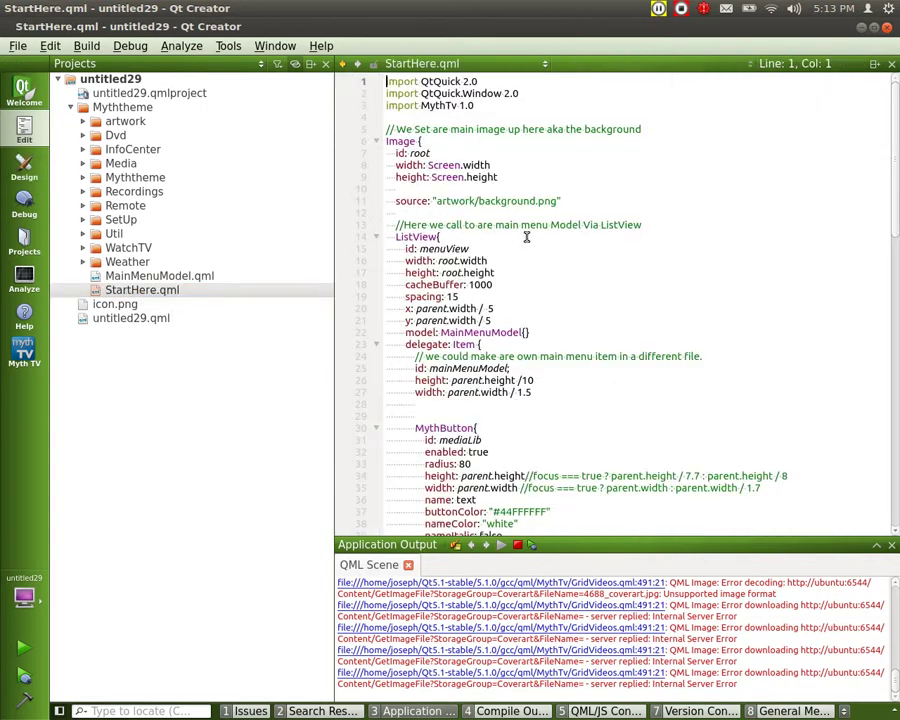
scroll("down", 3)
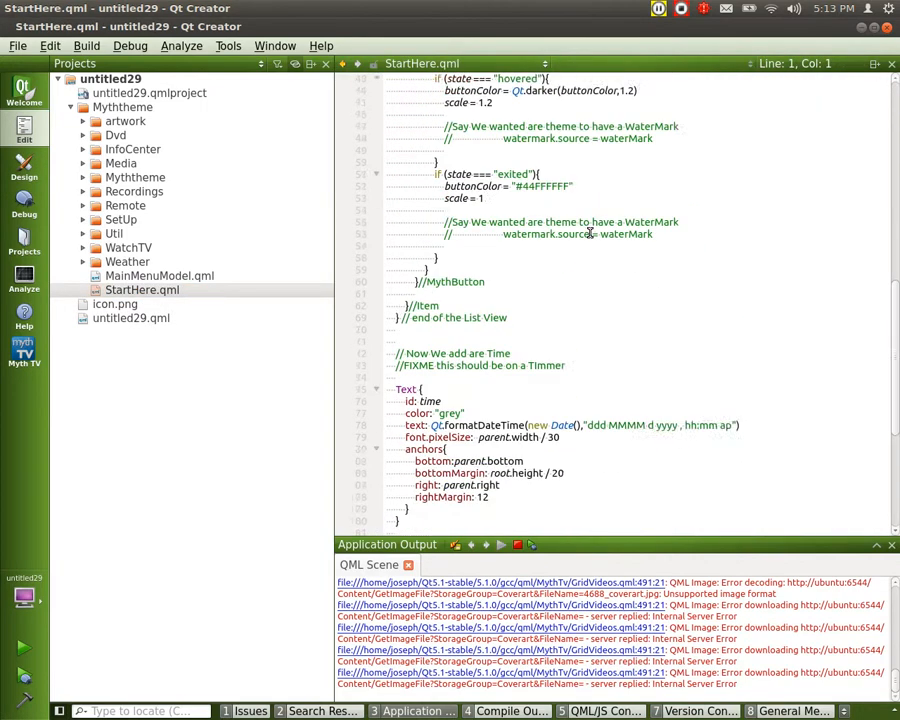
scroll("down", 3)
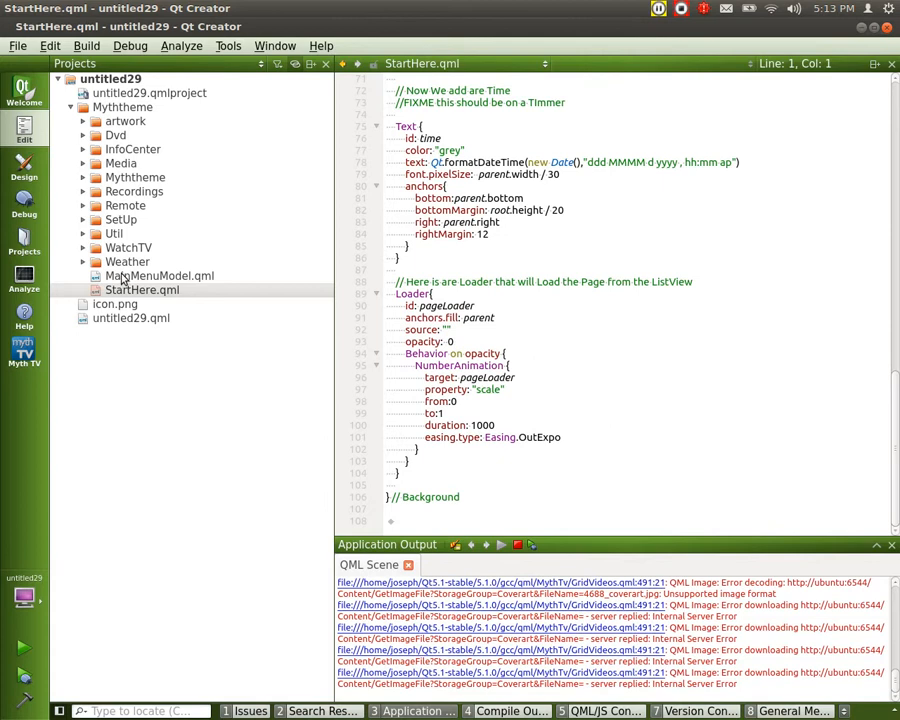
mouse_move(159, 275)
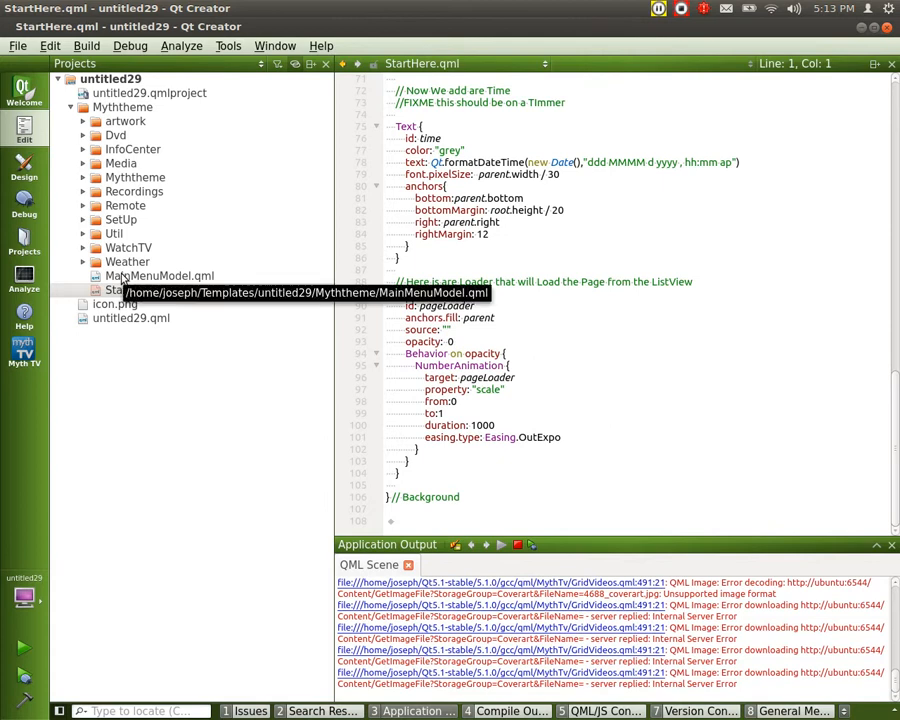